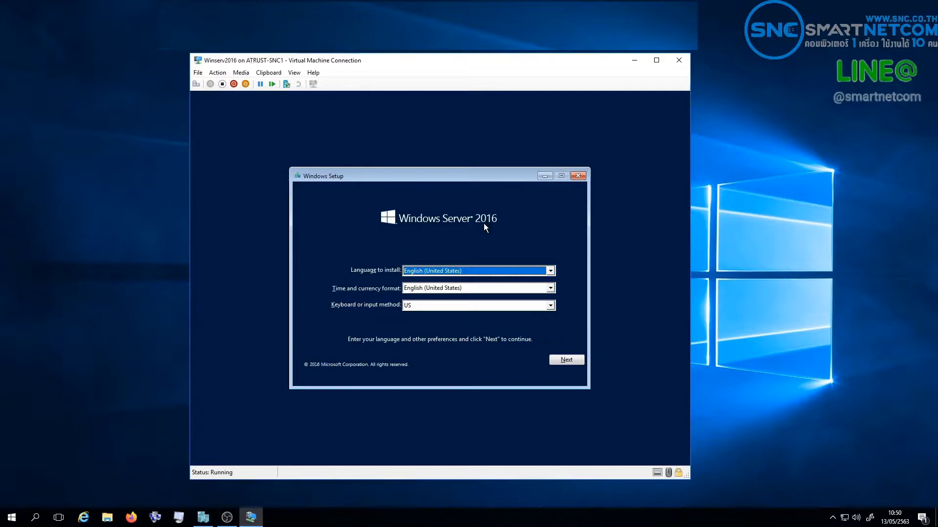
pyautogui.moveTo(517, 327)
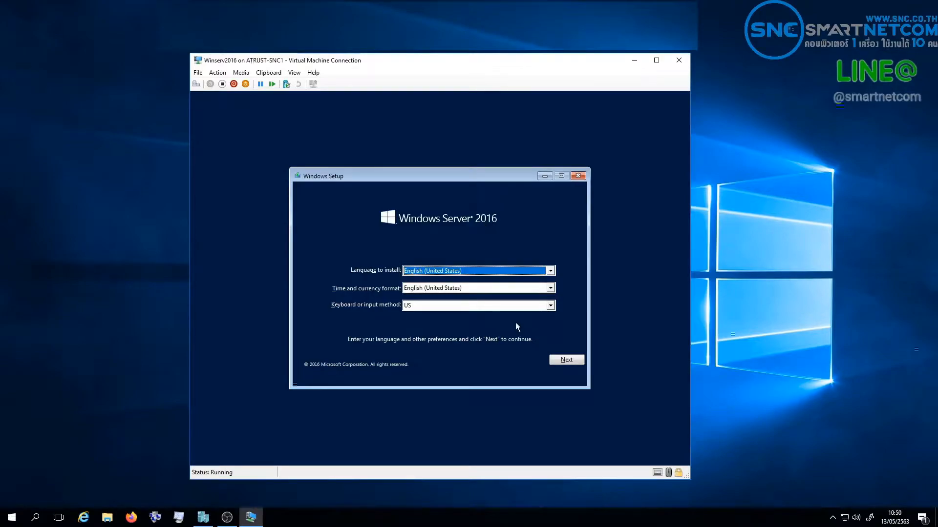
pyautogui.moveTo(528, 283)
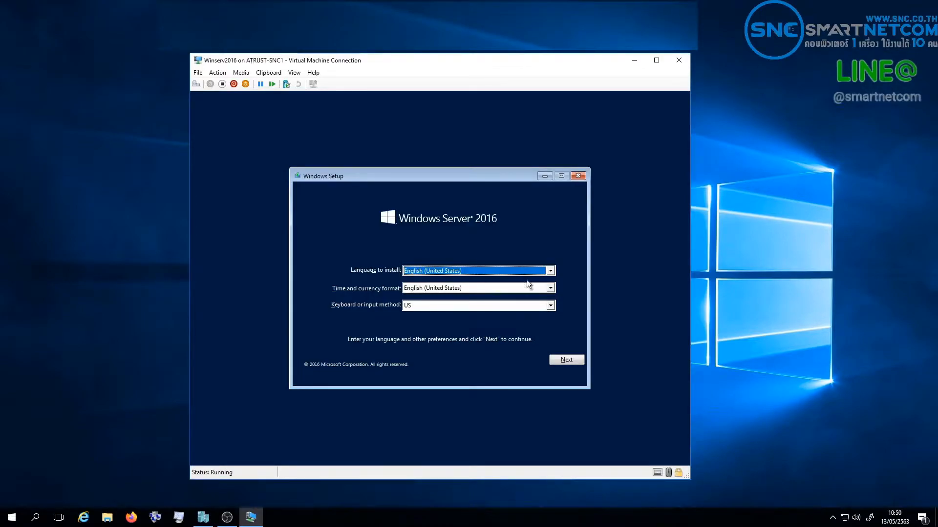
pyautogui.moveTo(341, 222)
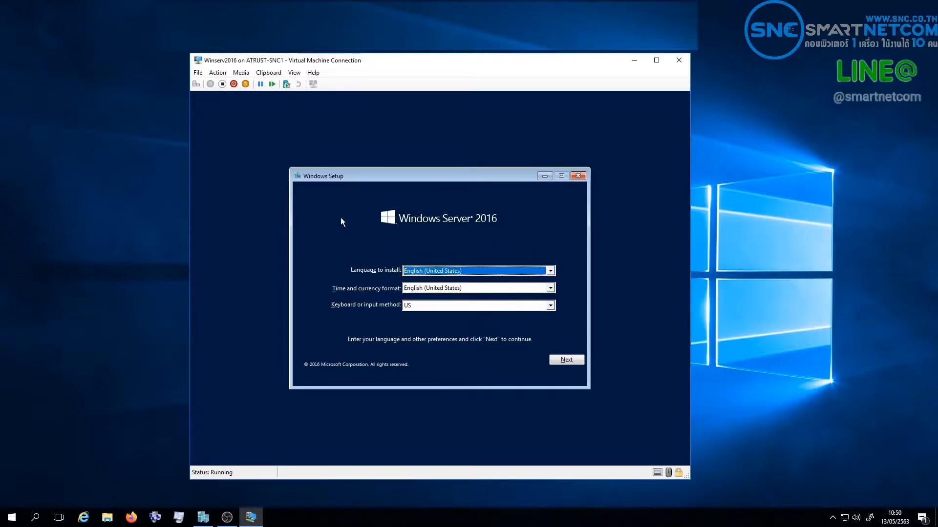
pyautogui.moveTo(399, 232)
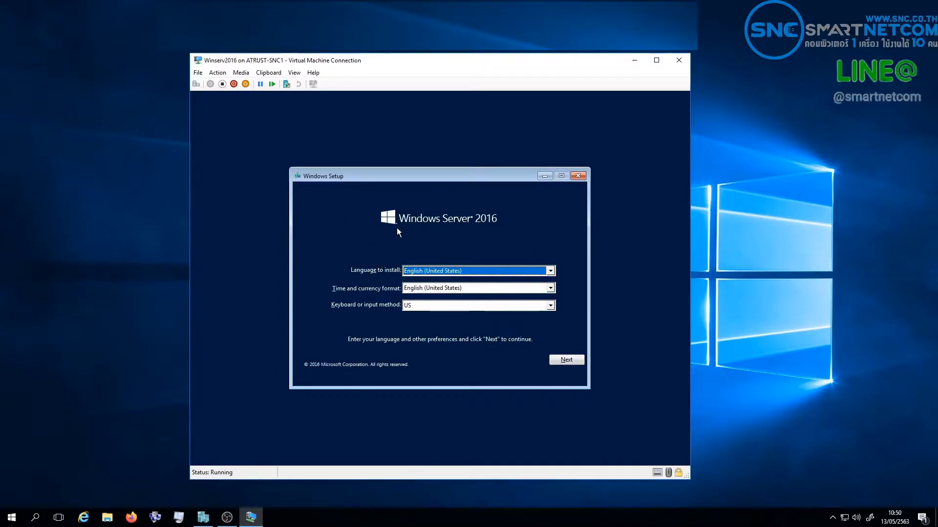
pyautogui.moveTo(501, 224)
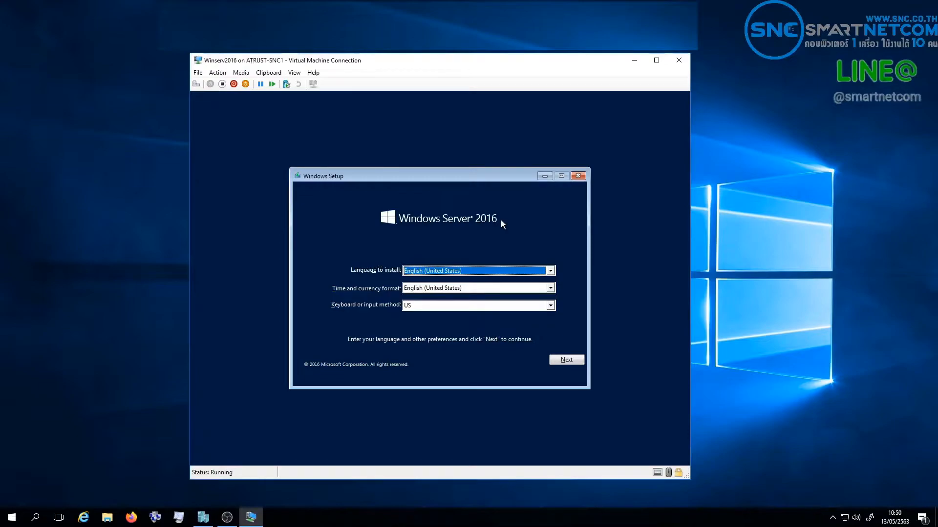
pyautogui.moveTo(446, 301)
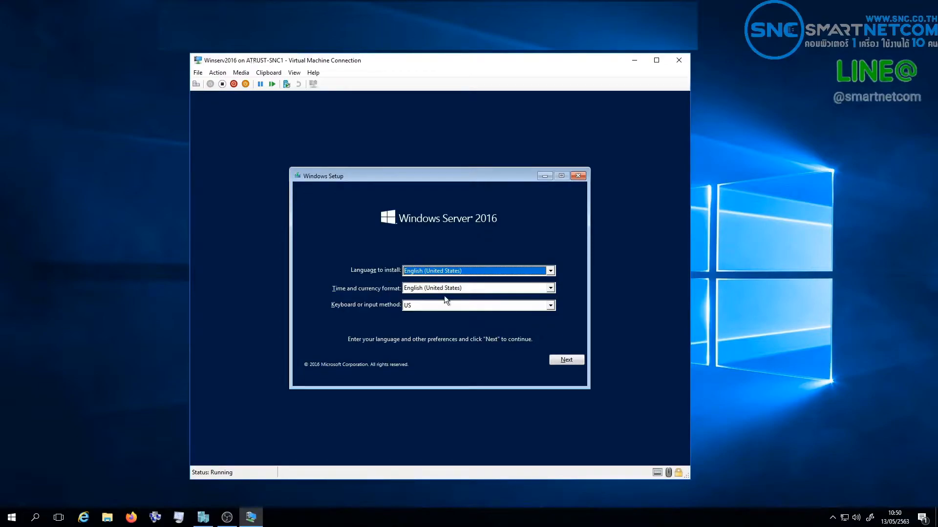
pyautogui.moveTo(418, 312)
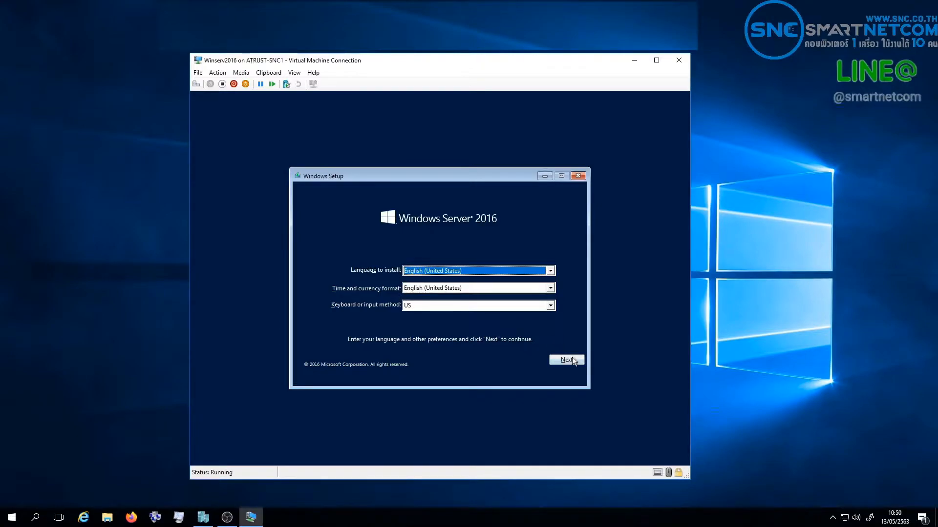
# Step: Keep default language, pick Windows Server 2016 Standard Evaluation (Desktop Experience), and accept the license
pyautogui.click(565, 359)
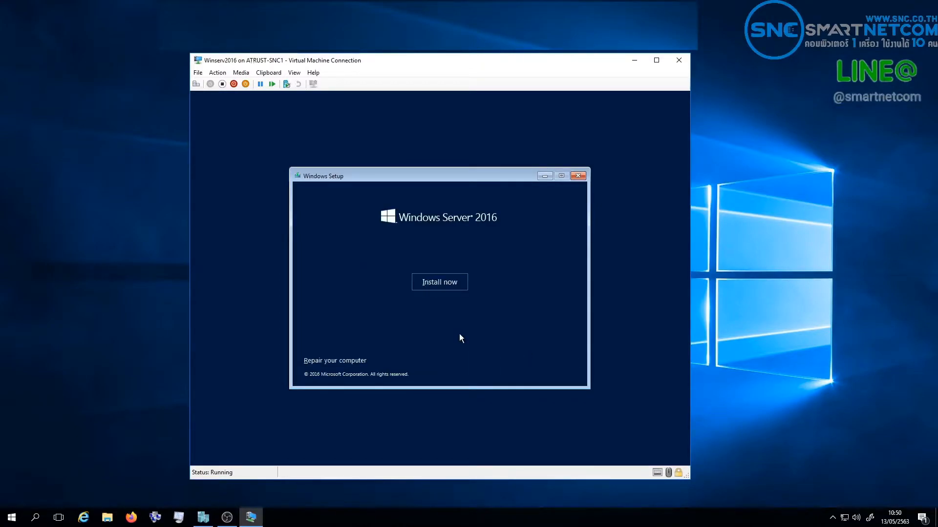
pyautogui.click(439, 281)
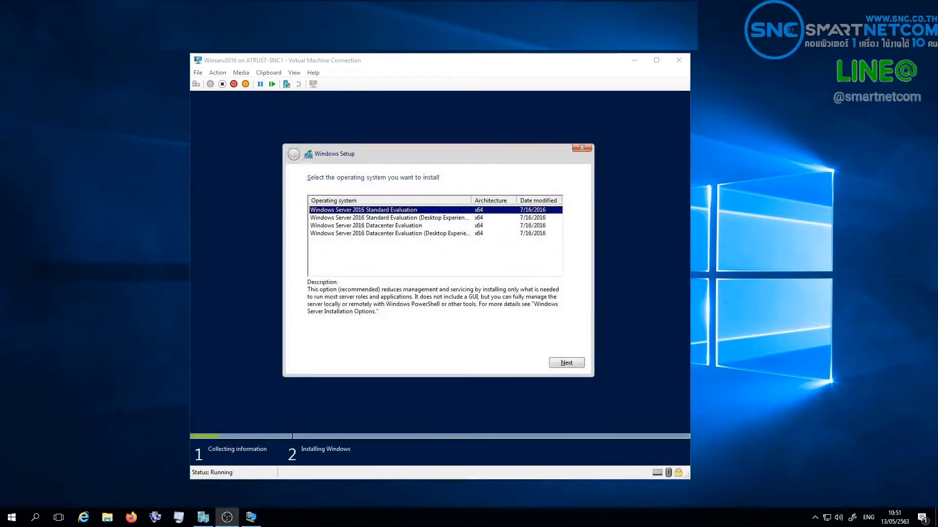
pyautogui.click(389, 217)
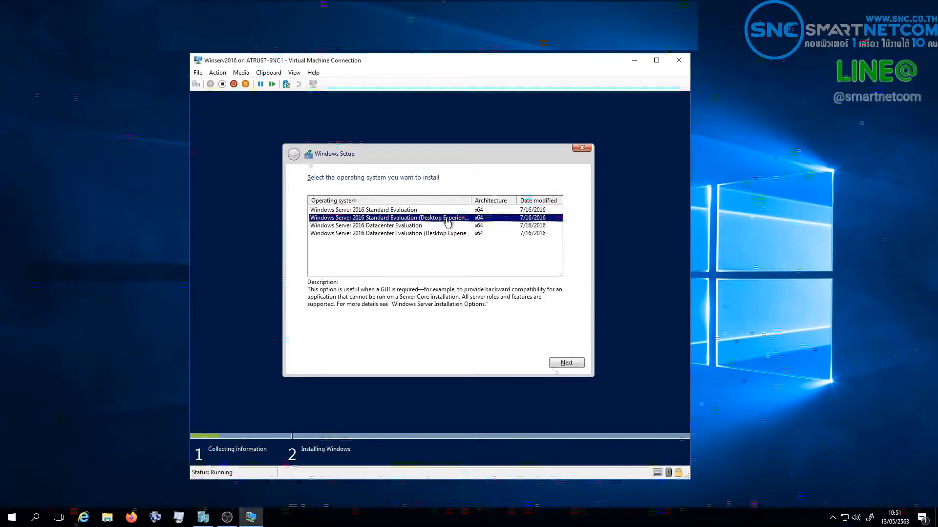
pyautogui.moveTo(435, 214)
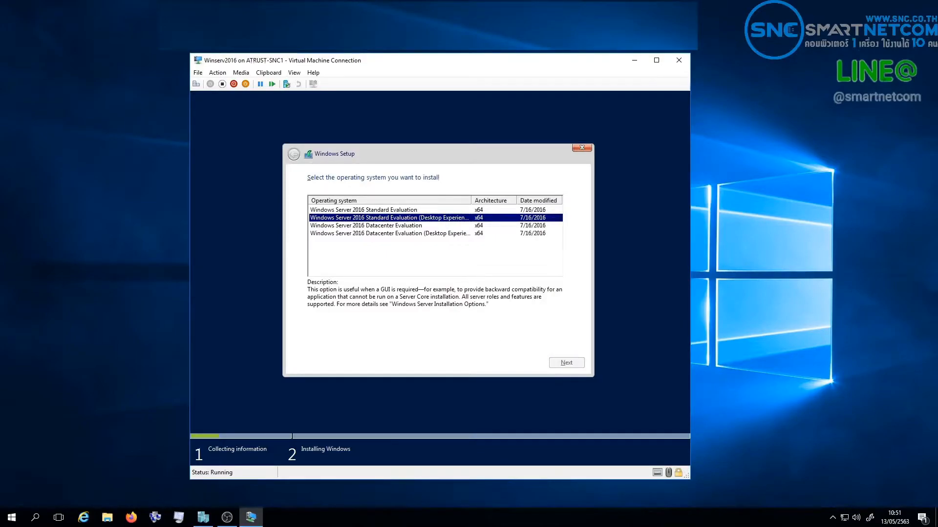
pyautogui.click(565, 363)
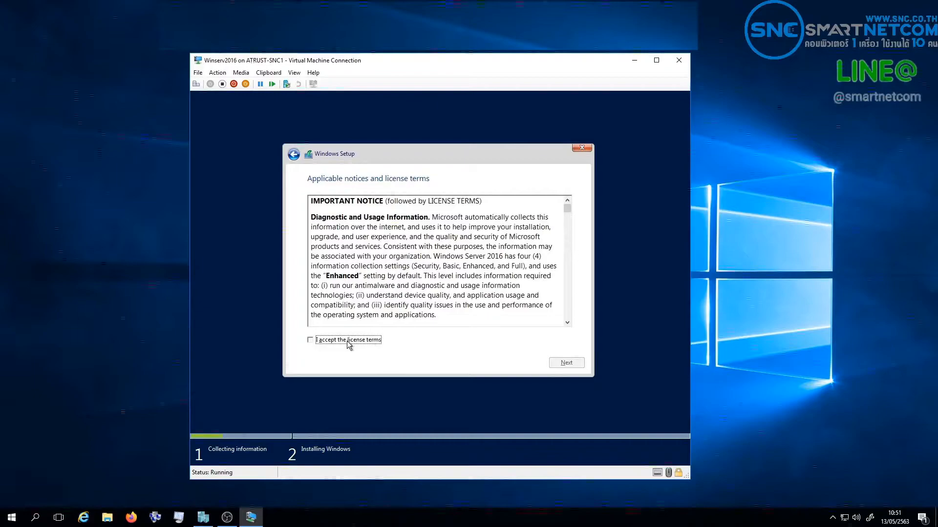
pyautogui.click(565, 362)
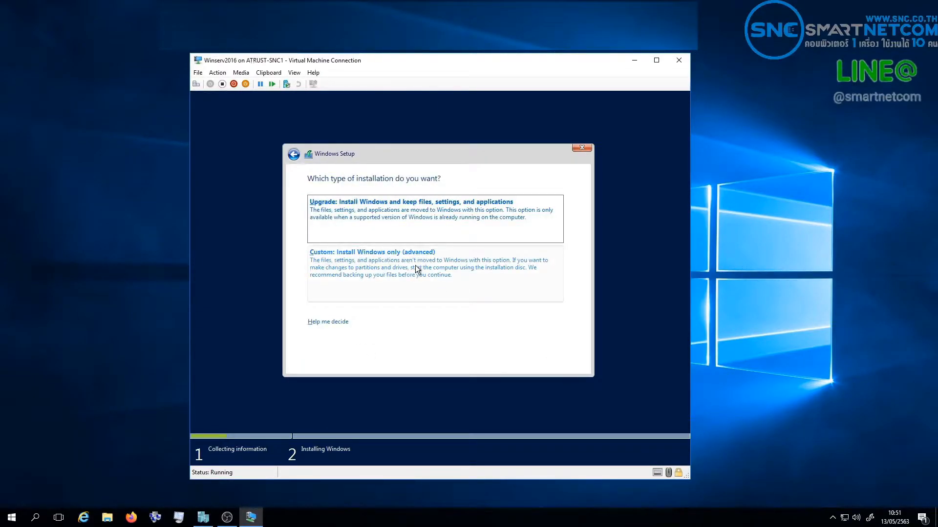
# Step: Do a custom install, create partitions on the 50 GB Drive 0, and install onto Partition 4
pyautogui.click(371, 252)
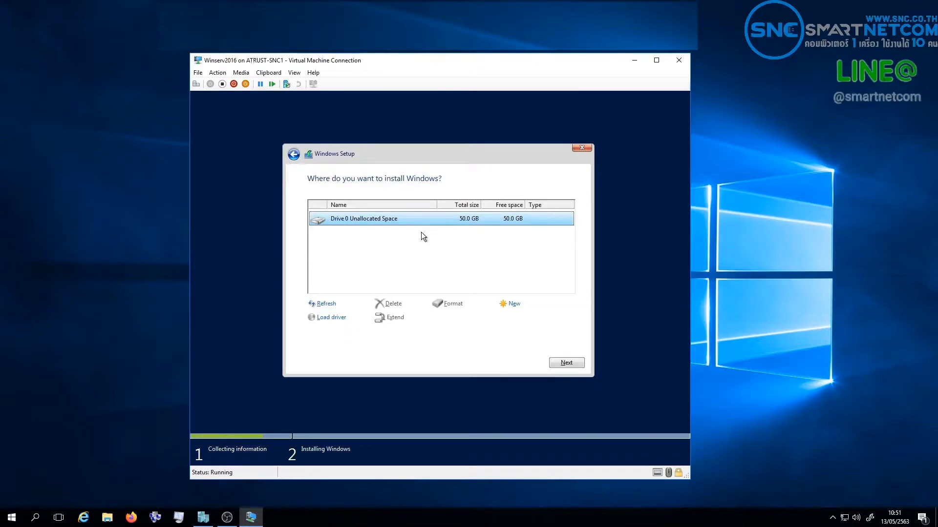
pyautogui.click(514, 304)
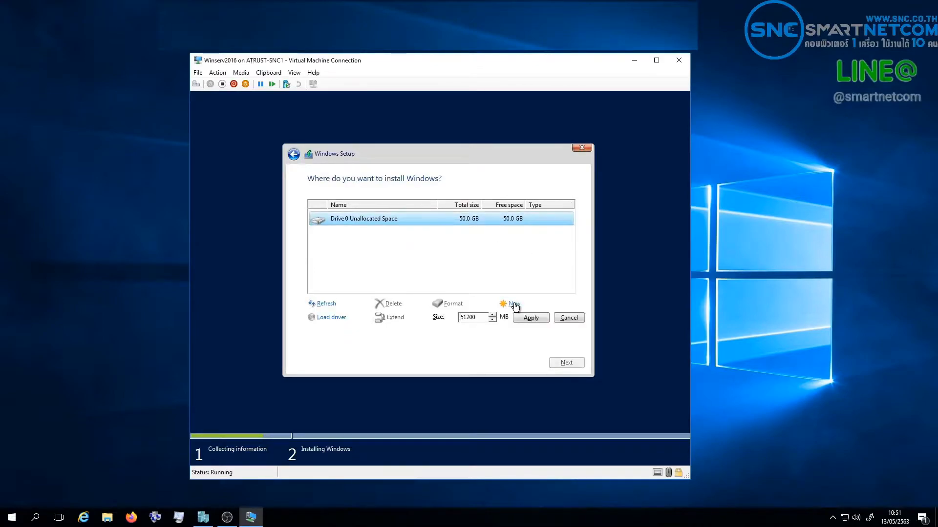
pyautogui.click(529, 317)
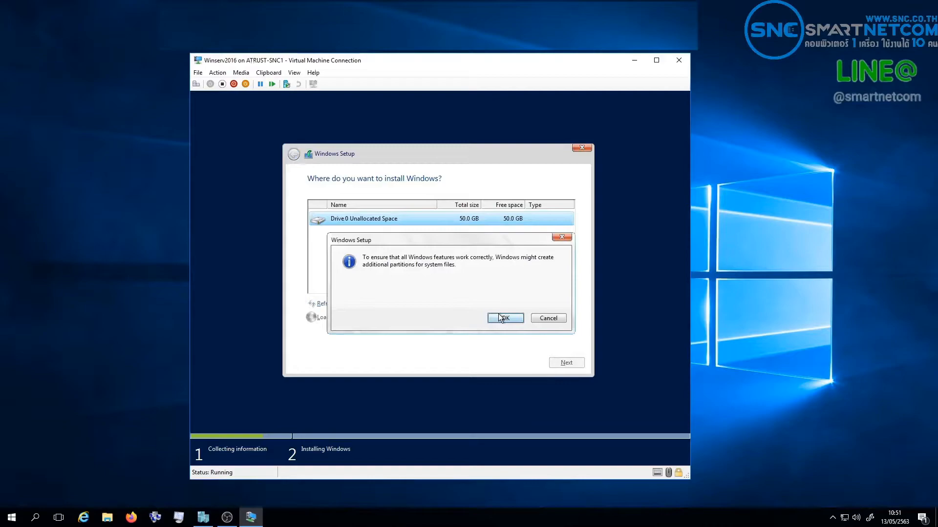
pyautogui.click(504, 317)
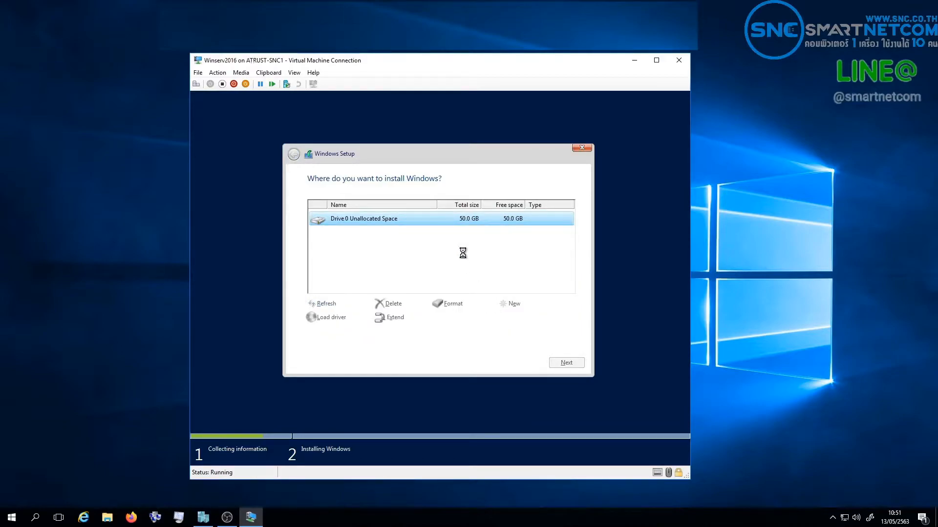
pyautogui.moveTo(465, 250)
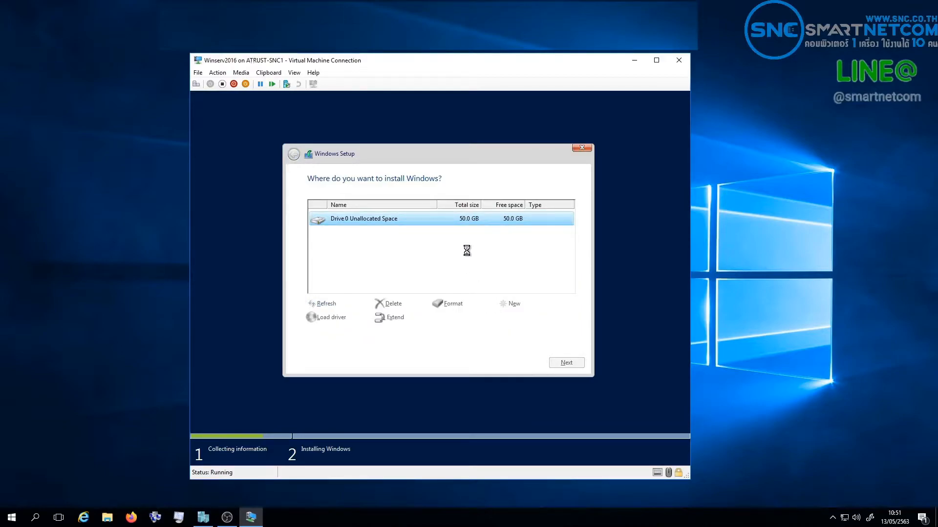
pyautogui.click(514, 303)
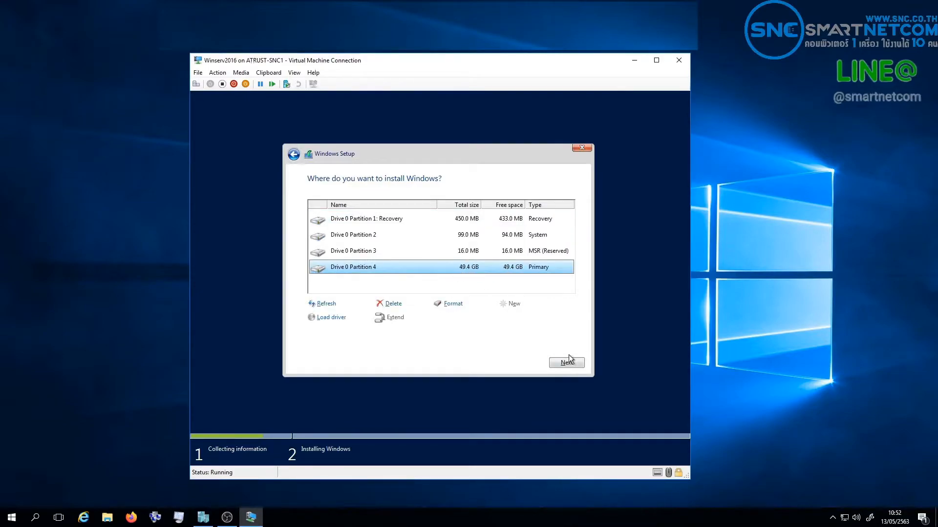
pyautogui.click(565, 362)
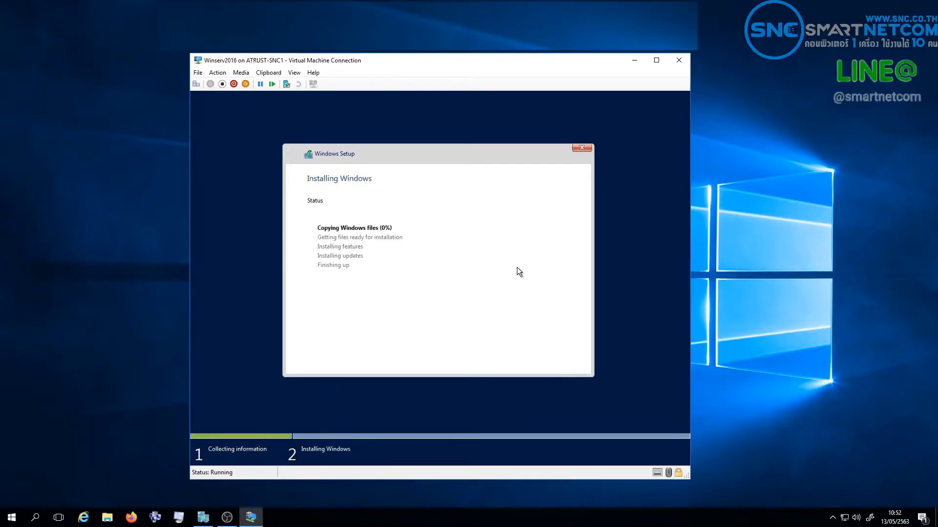
pyautogui.moveTo(410, 256)
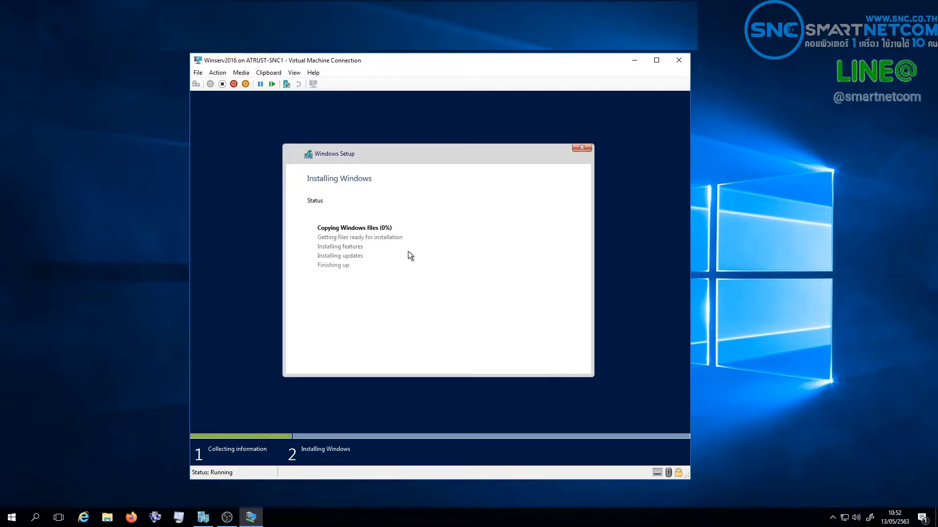
pyautogui.moveTo(390, 246)
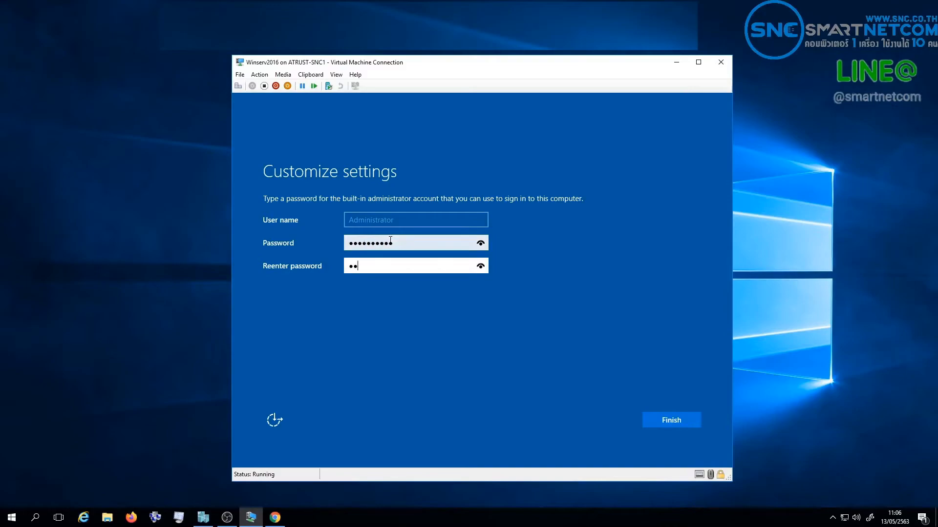
# Step: Enter and confirm the Administrator password, then finish setup
pyautogui.write('password')
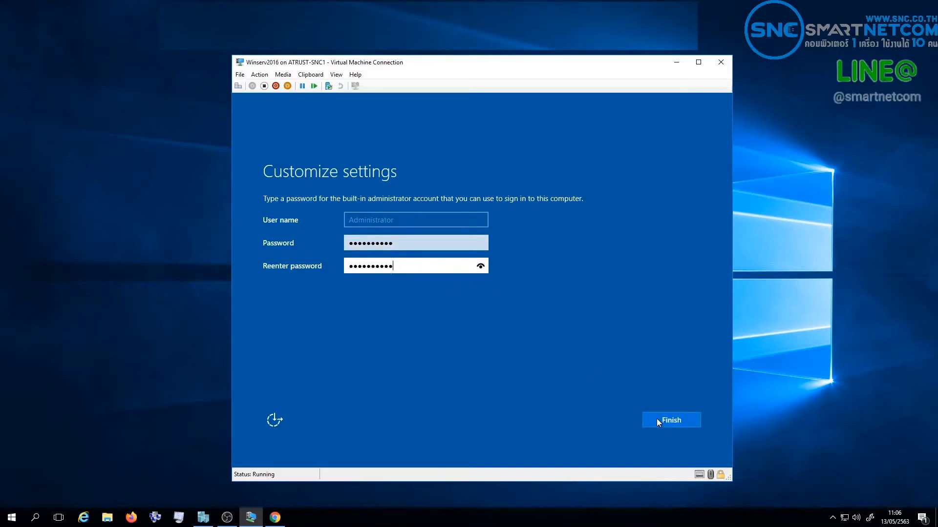
pyautogui.click(671, 420)
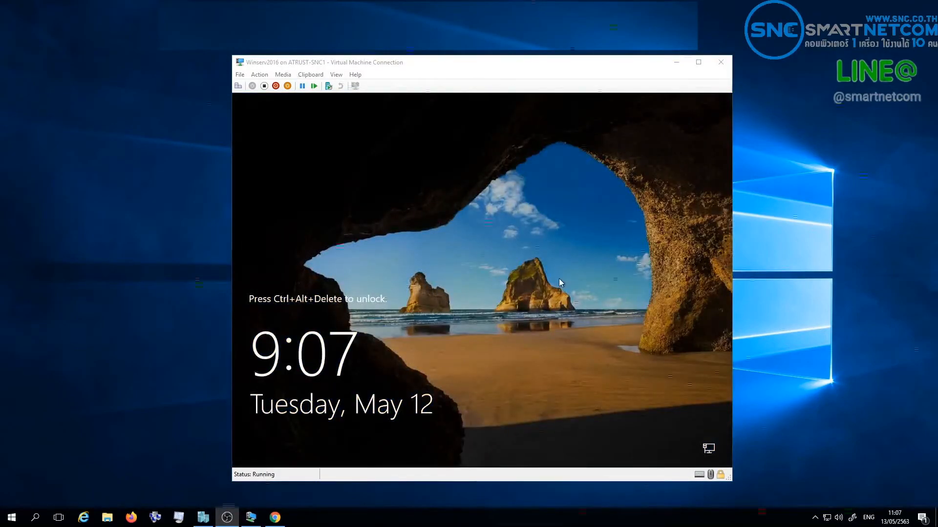
pyautogui.moveTo(451, 261)
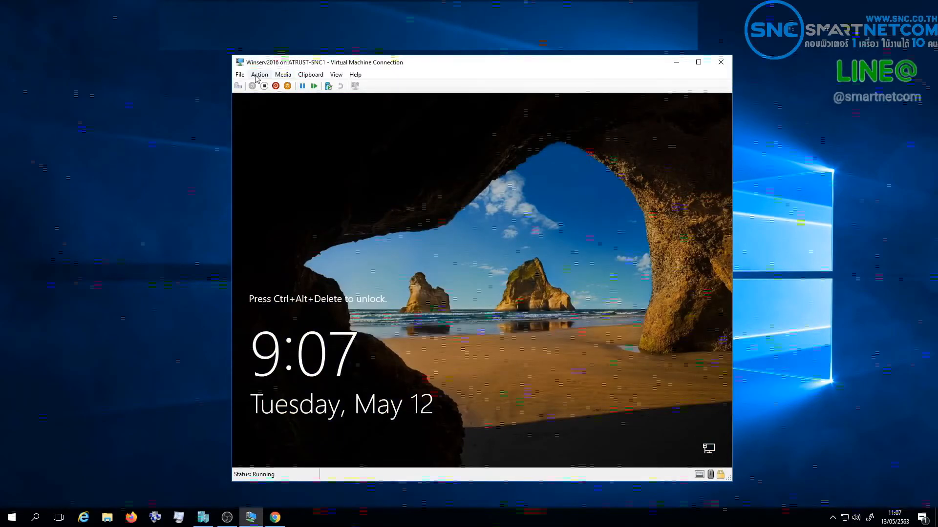
# Step: Send Ctrl+Alt+Delete from the Action menu and focus the Administrator password box
pyautogui.click(260, 75)
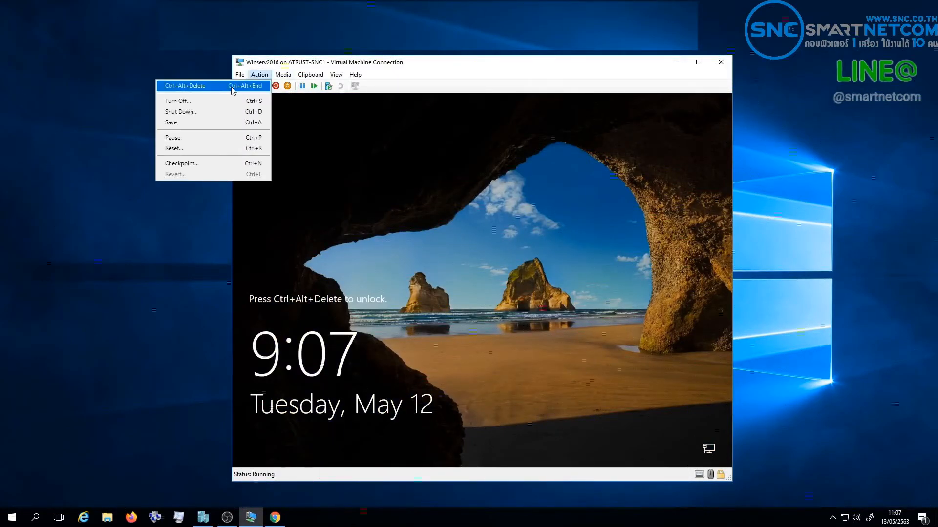
pyautogui.click(184, 86)
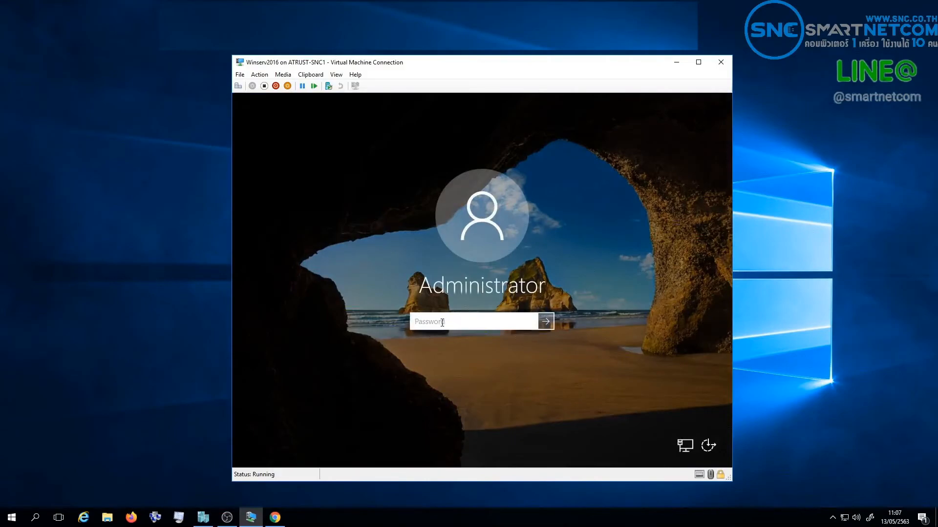
pyautogui.click(544, 322)
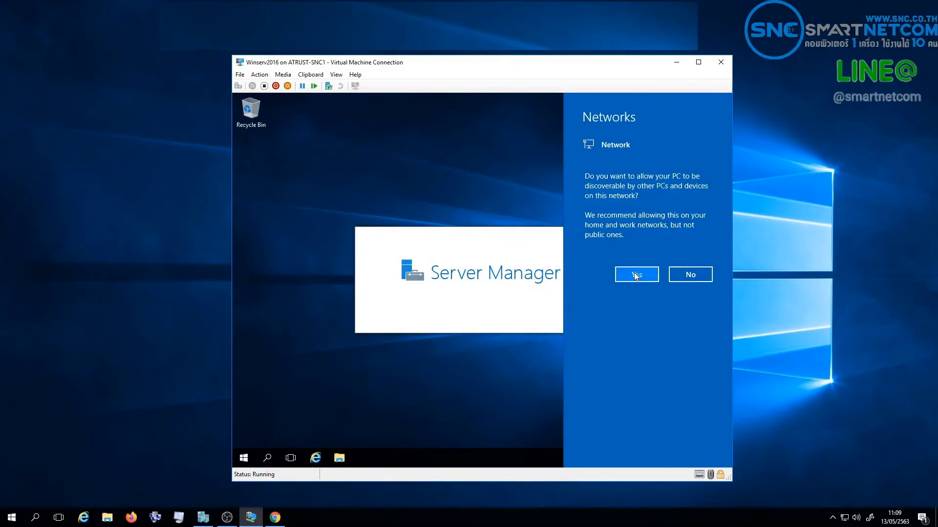
# Step: Allow network discovery for this PC and close Server Manager
pyautogui.click(635, 274)
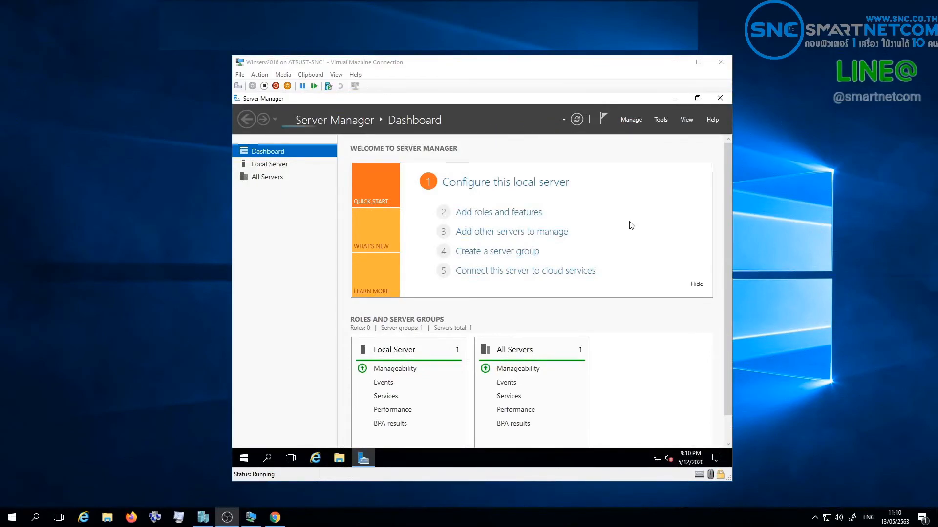
pyautogui.click(720, 98)
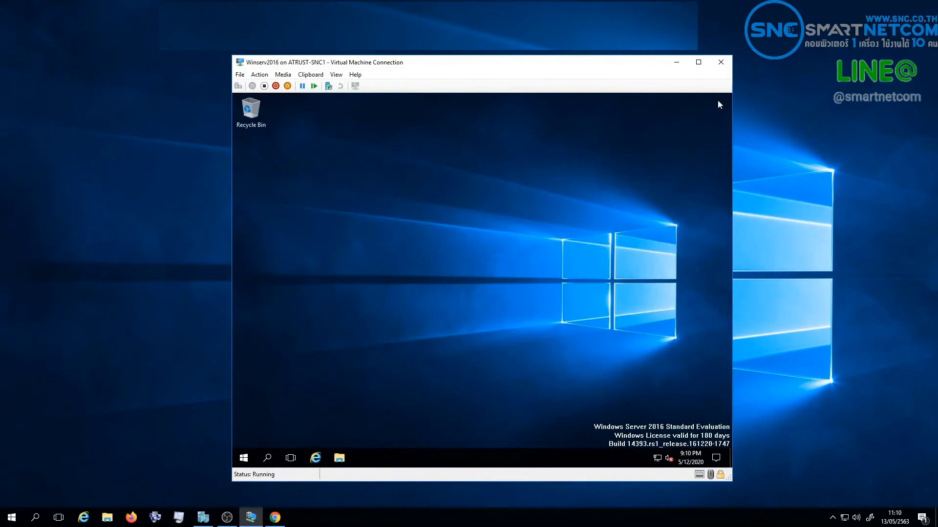
pyautogui.moveTo(685, 445)
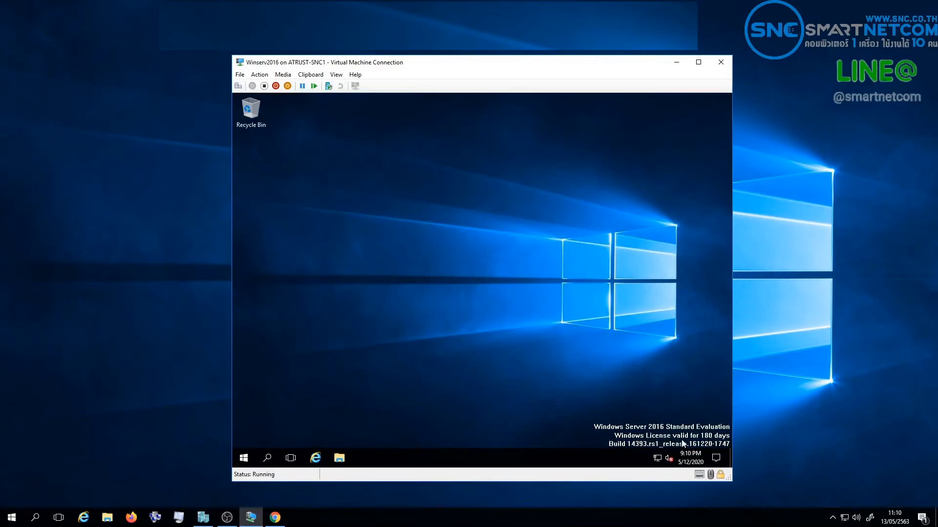